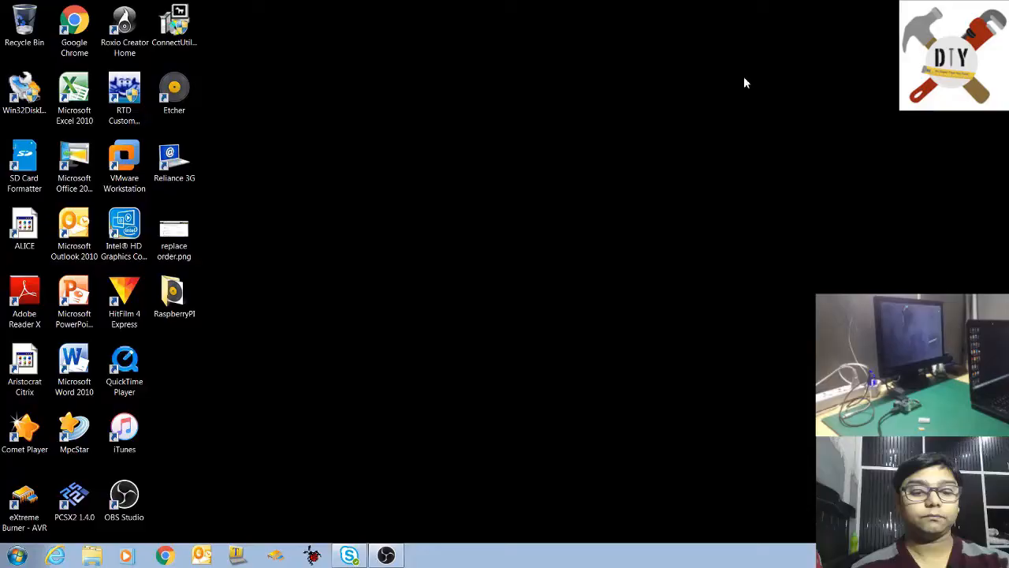
{"action": "mouse_move", "coordinate": [268, 465]}
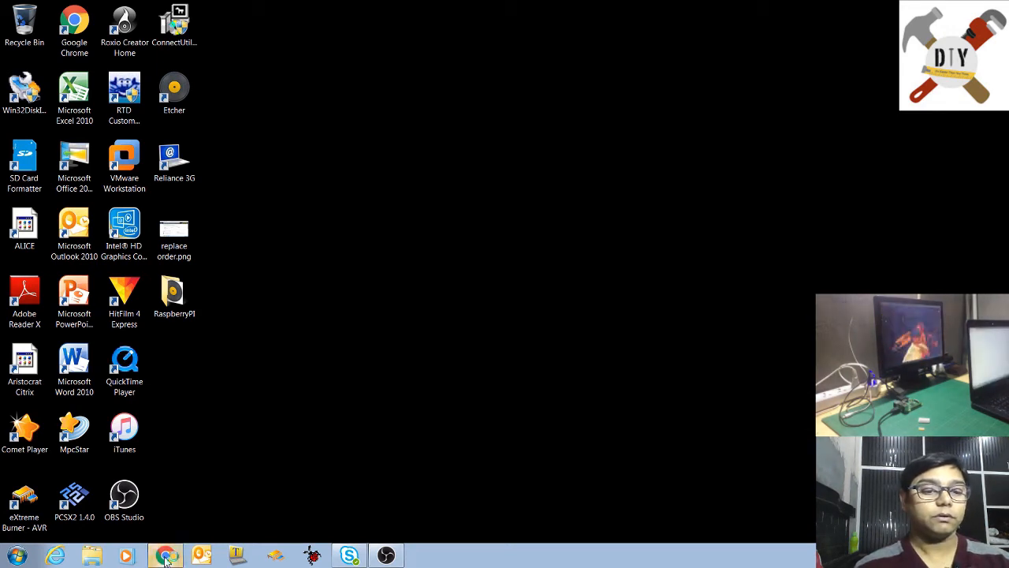
- Launch Google Chrome from the taskbar
{"action": "left_click", "coordinate": [165, 555]}
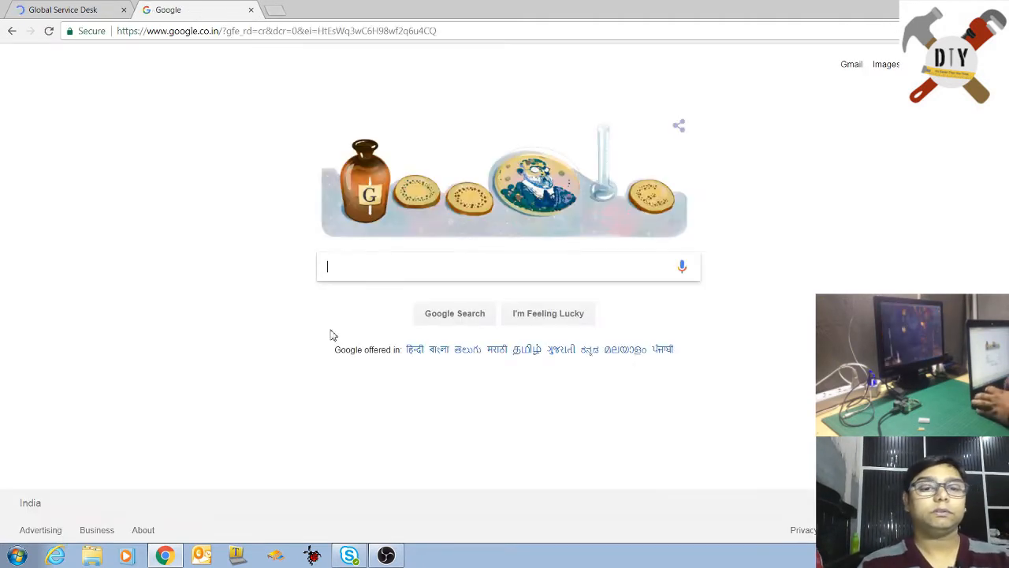
- Search Google for 'raspberry pi' and open raspberrypi.org
{"action": "type", "text": "R"}
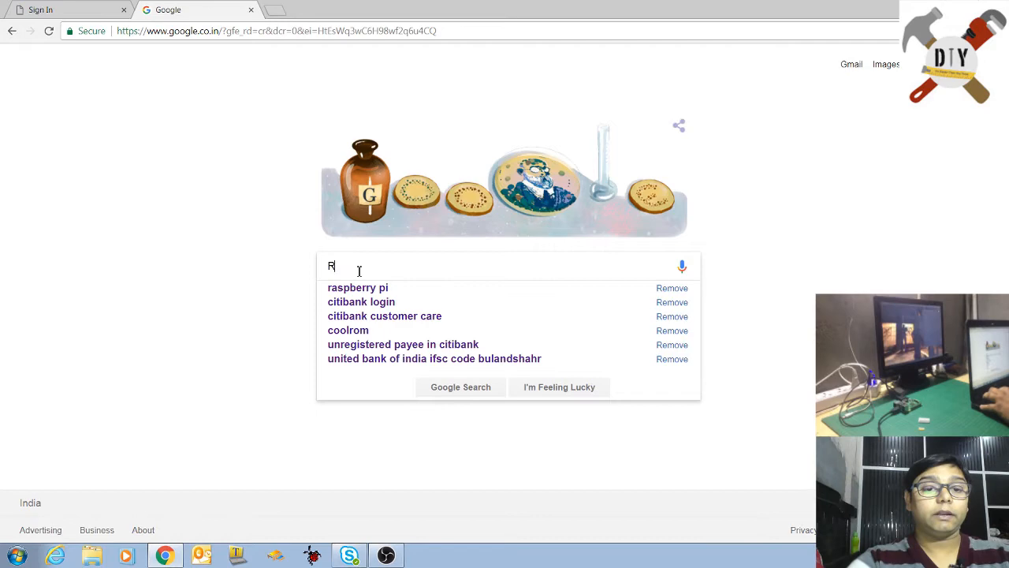
{"action": "left_click", "coordinate": [357, 287]}
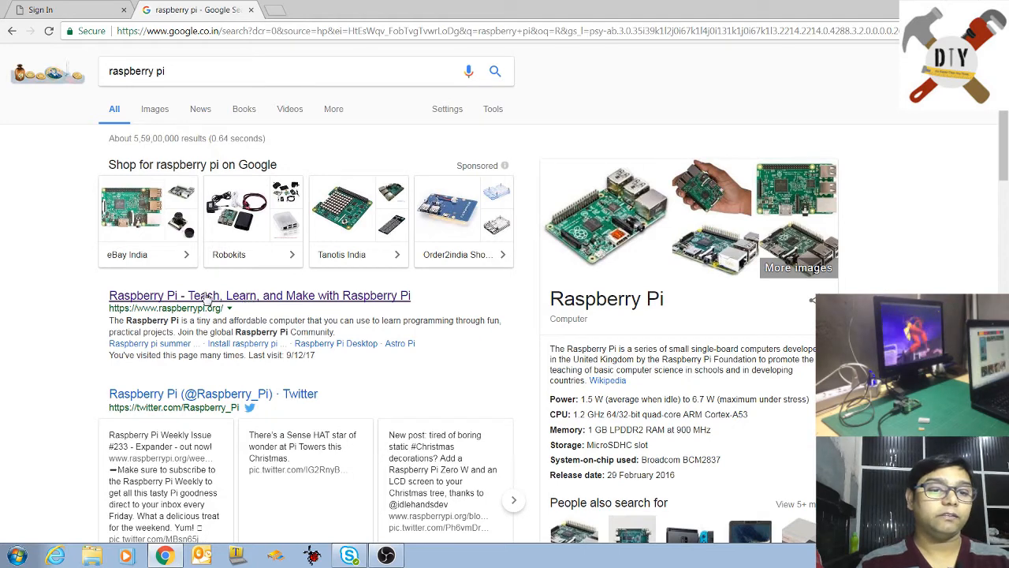
{"action": "left_click", "coordinate": [259, 295]}
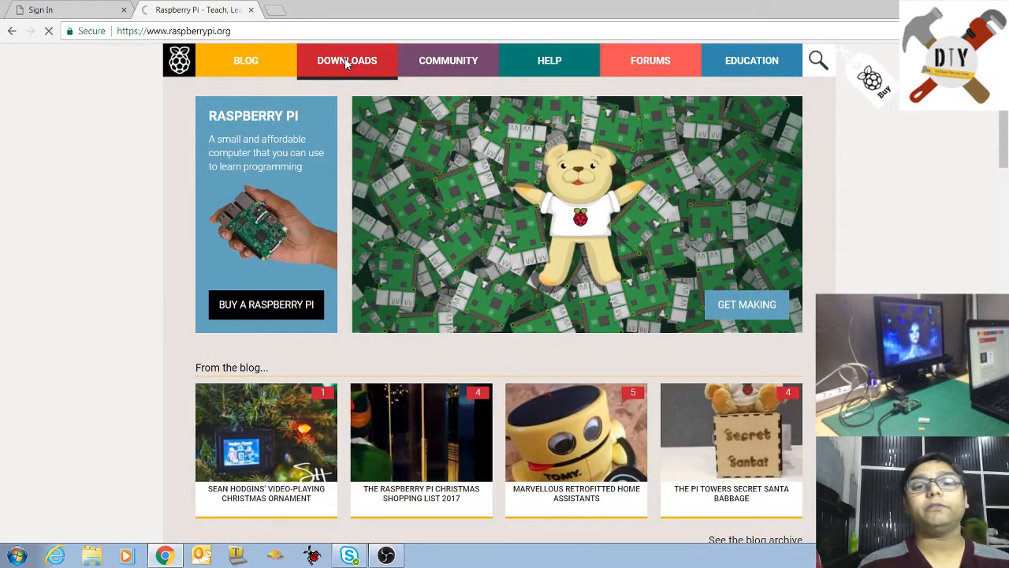
- Go to Downloads, then Raspbian, and scroll to the Stretch images
{"action": "left_click", "coordinate": [347, 60]}
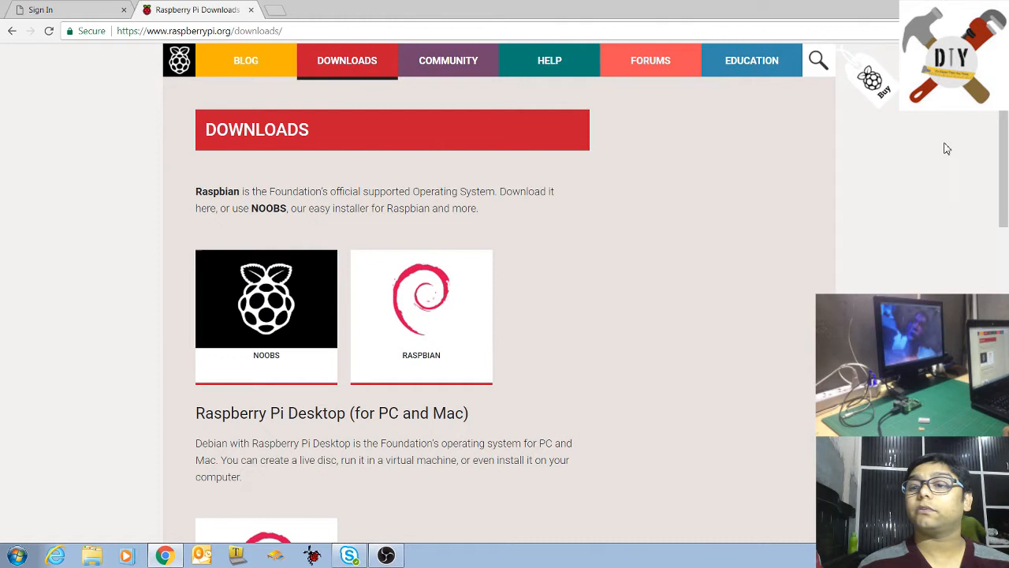
{"action": "mouse_move", "coordinate": [463, 261]}
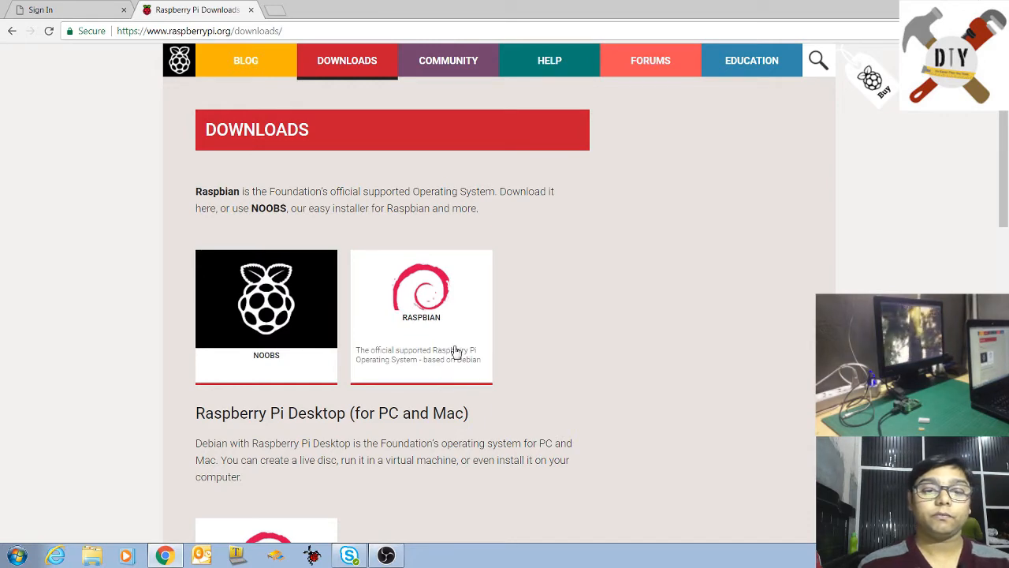
{"action": "left_click", "coordinate": [421, 316]}
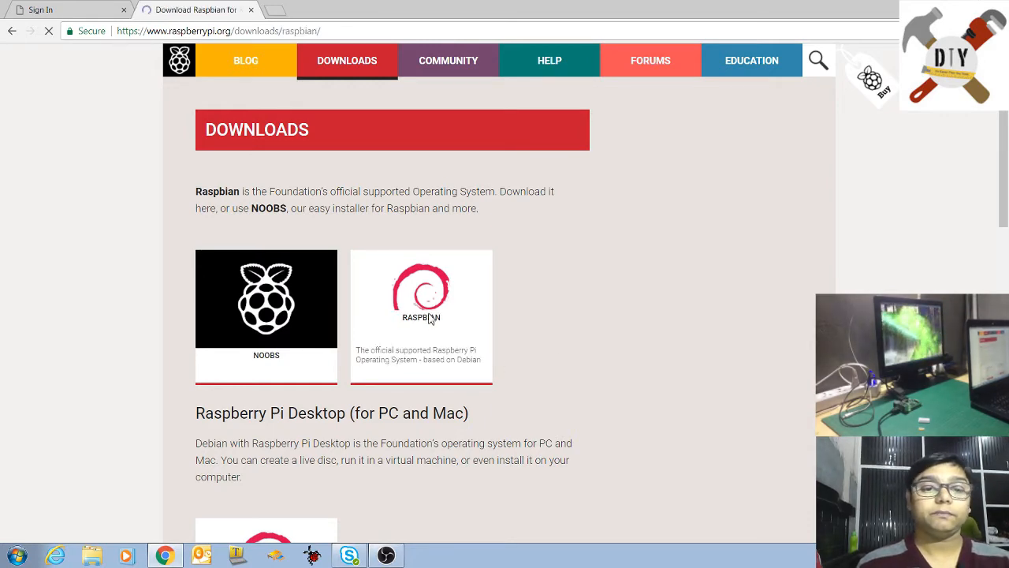
{"action": "left_click", "coordinate": [421, 298]}
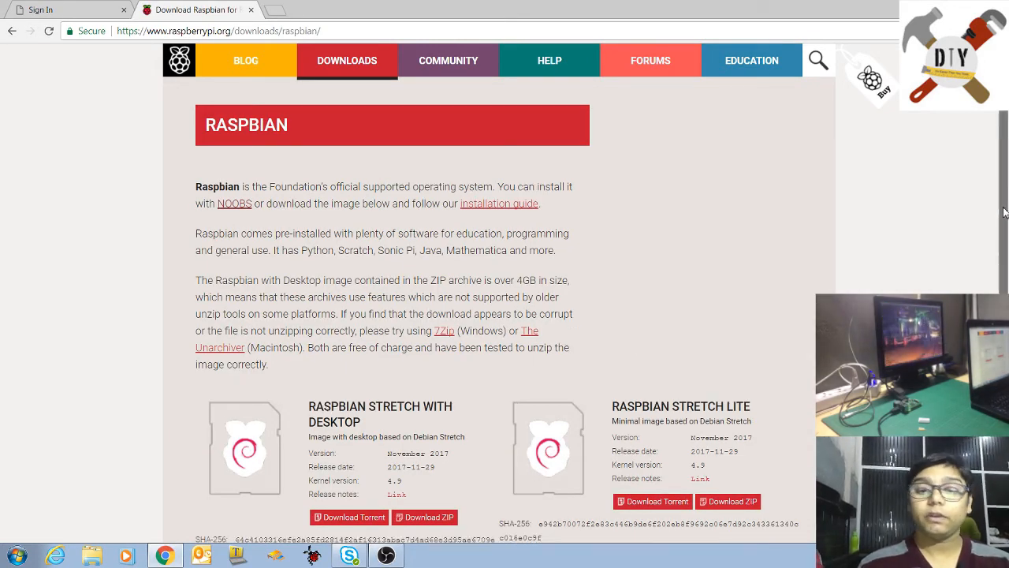
{"action": "scroll", "scroll_direction": "down", "scroll_amount": 3}
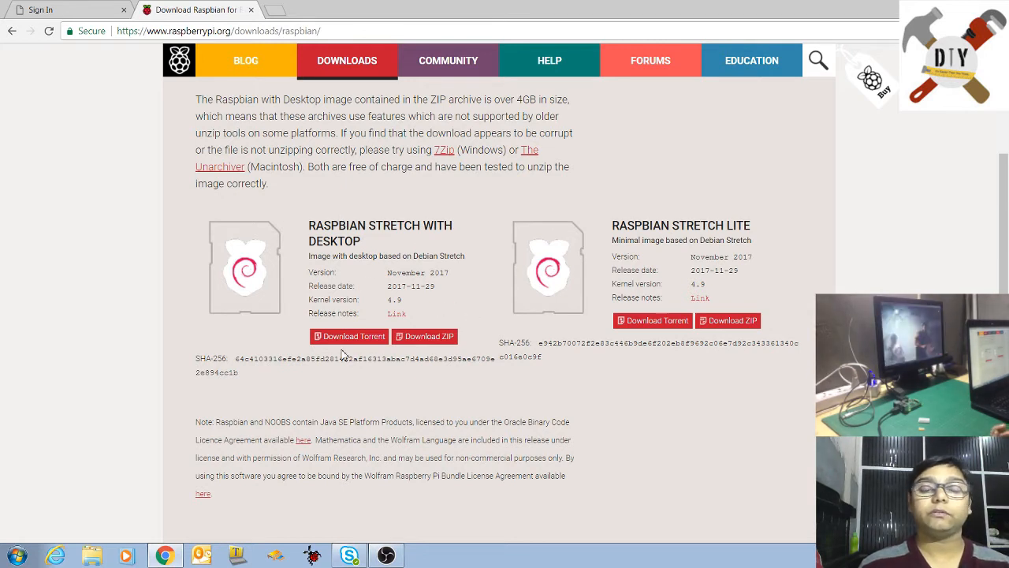
{"action": "mouse_move", "coordinate": [350, 353]}
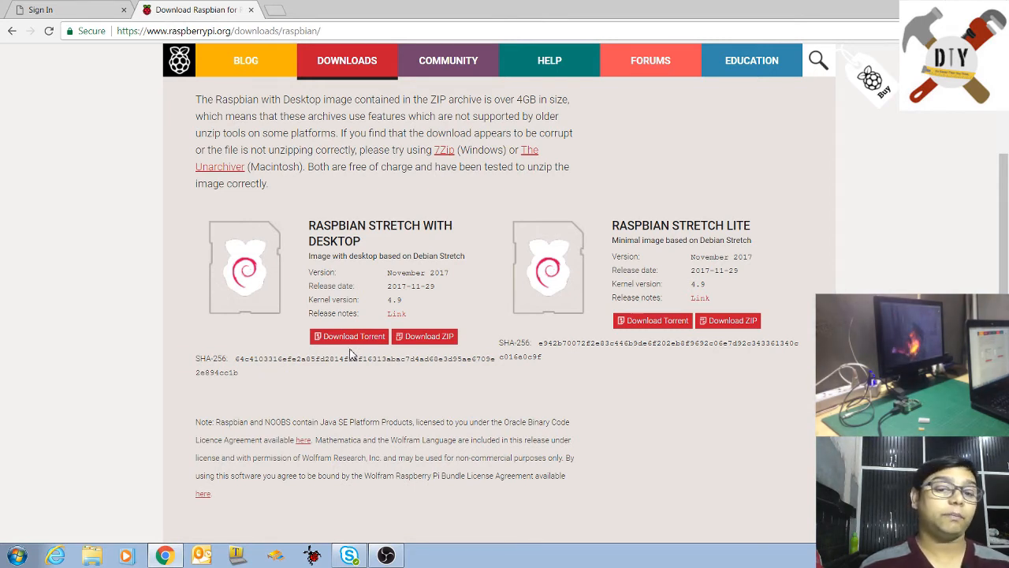
{"action": "mouse_move", "coordinate": [449, 382]}
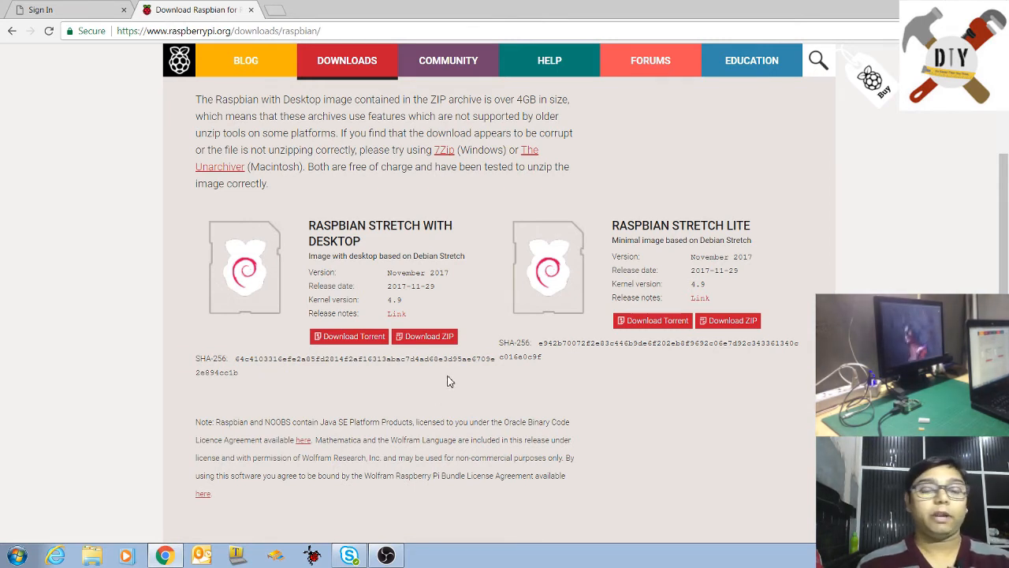
{"action": "mouse_move", "coordinate": [430, 355]}
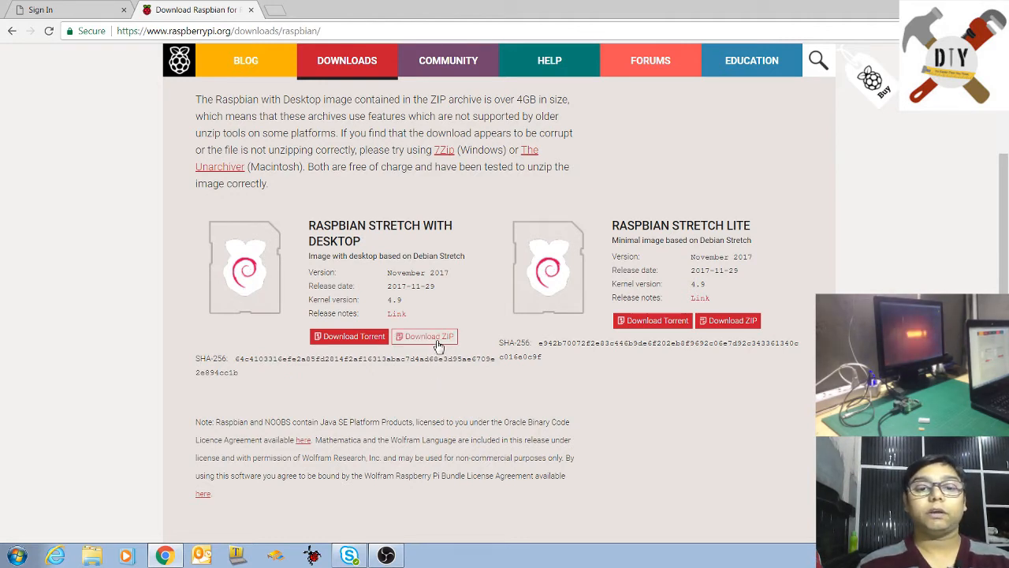
{"action": "left_click", "coordinate": [429, 336]}
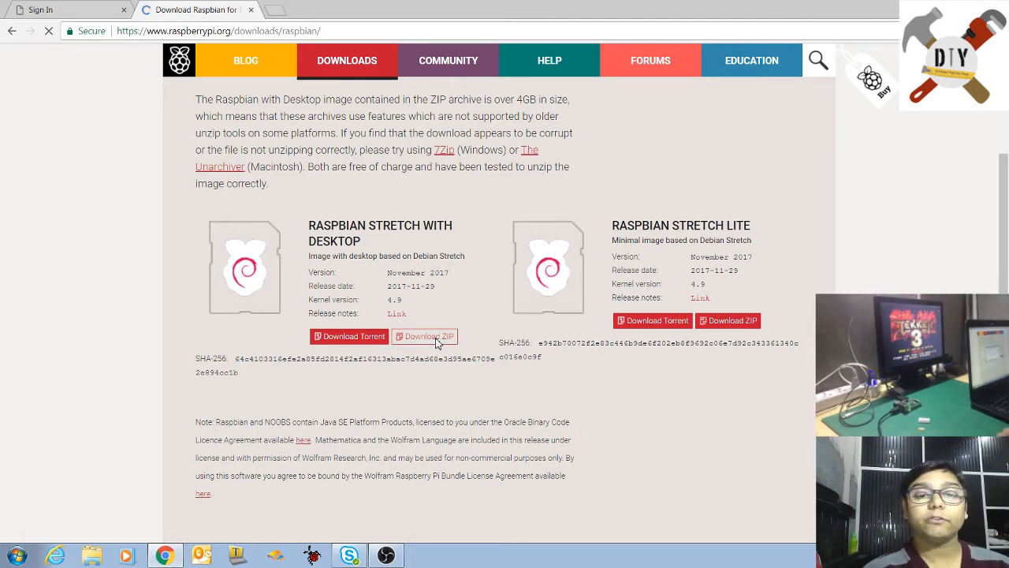
{"action": "left_click", "coordinate": [424, 336]}
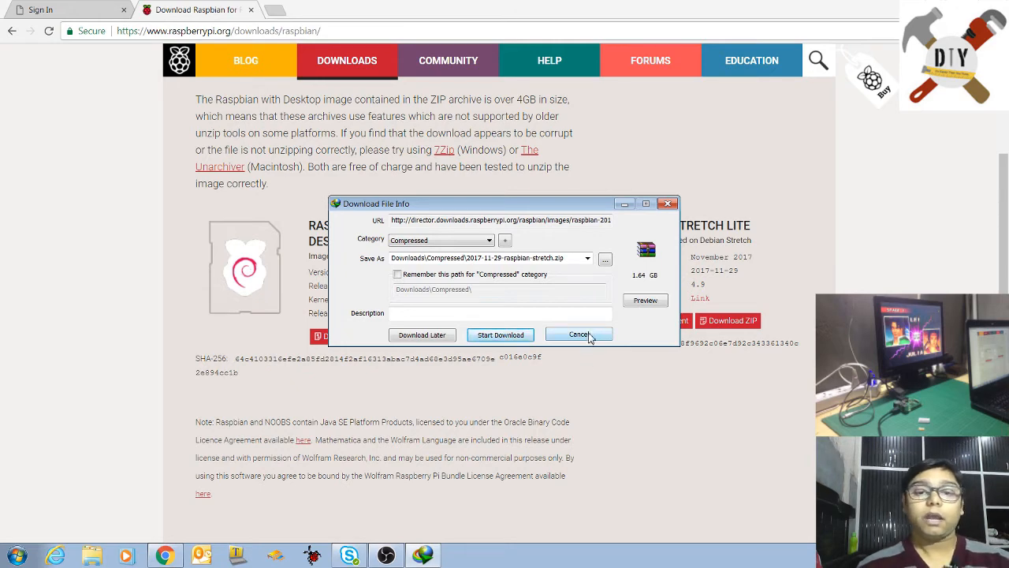
{"action": "left_click", "coordinate": [579, 334]}
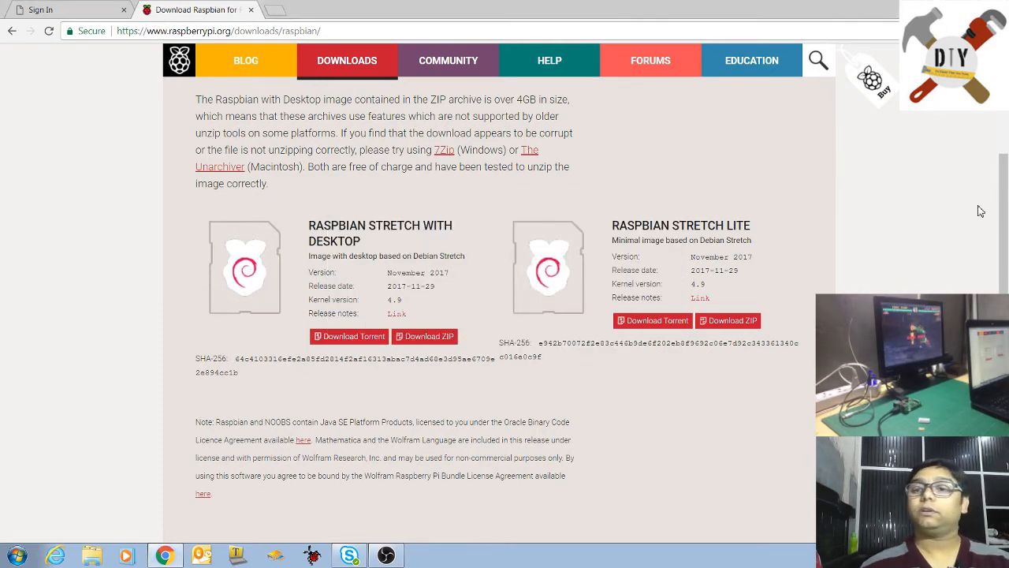
{"action": "scroll", "scroll_direction": "down", "scroll_amount": 3}
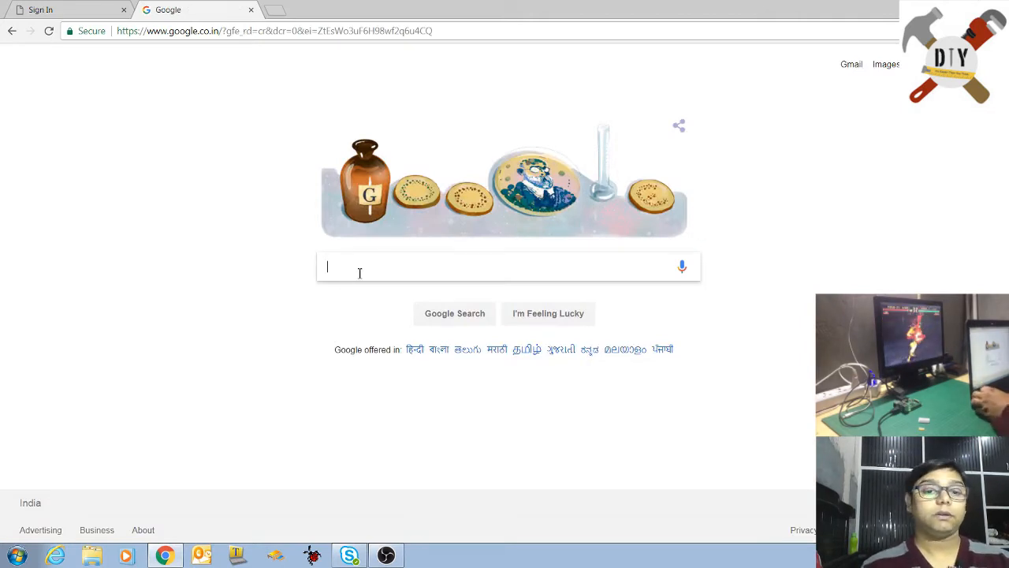
{"action": "left_click", "coordinate": [504, 266]}
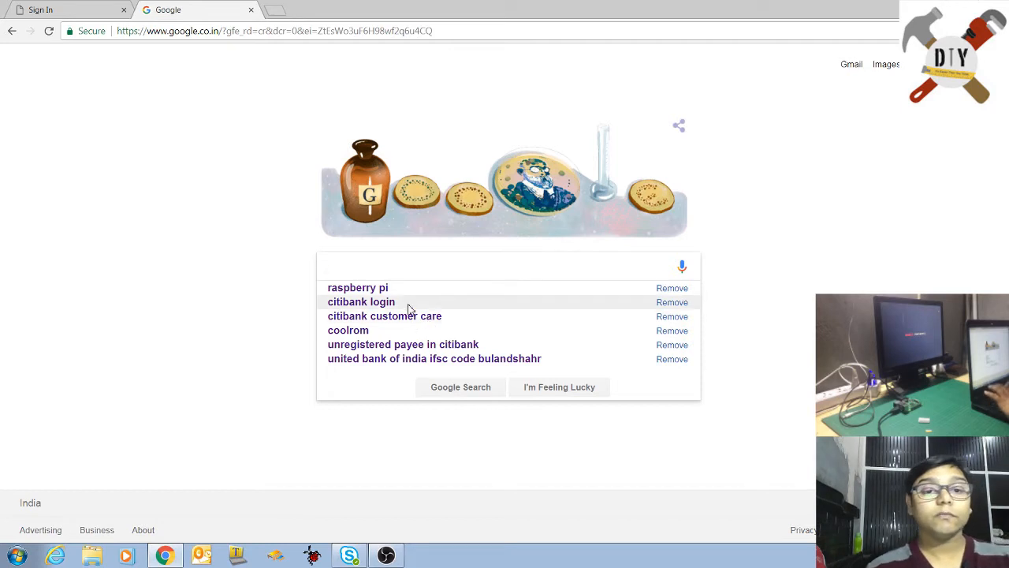
{"action": "type", "text": "st"}
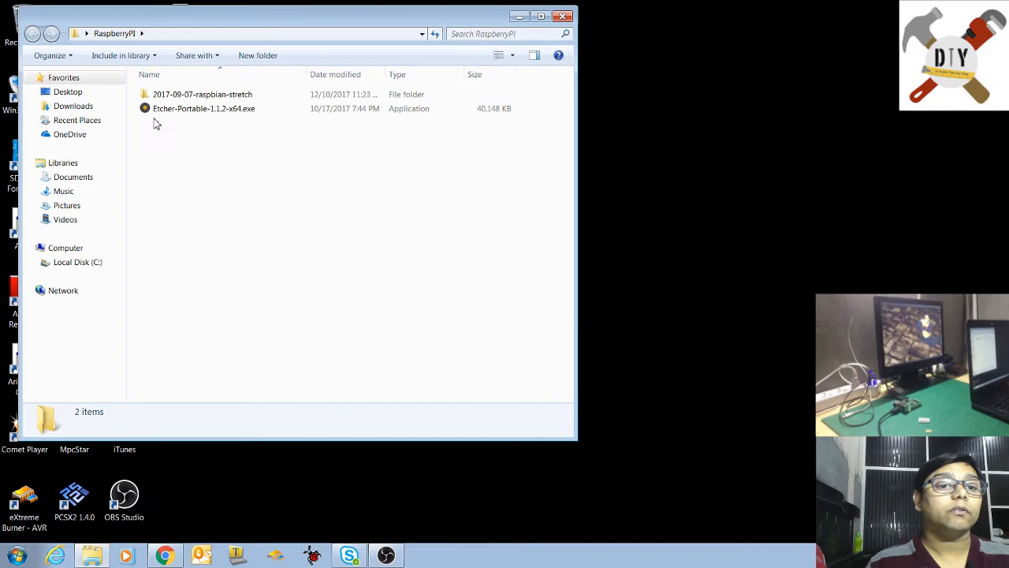
{"action": "left_click", "coordinate": [541, 16]}
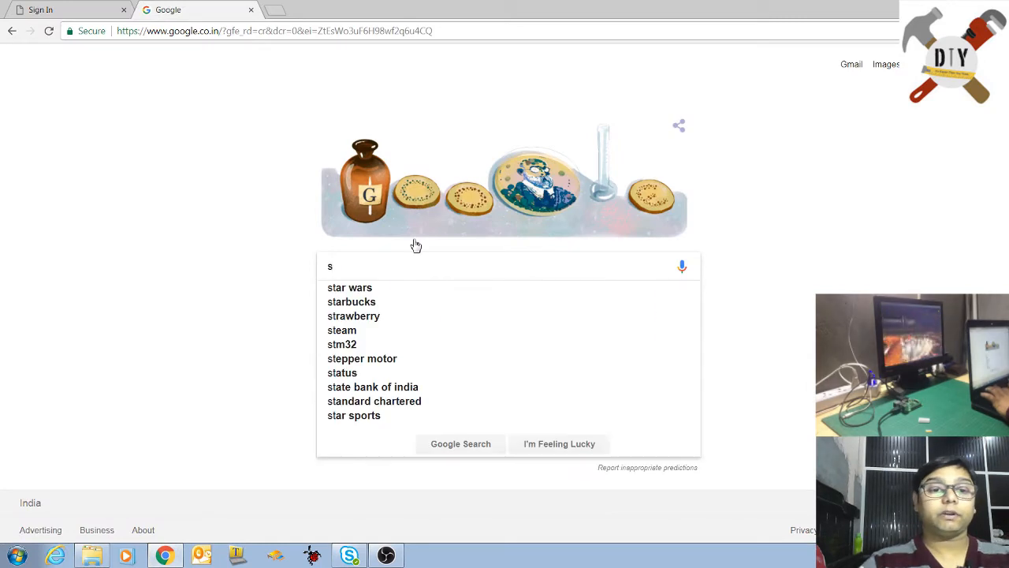
- Search Google for 'etcher', open etcher.io, and download the Windows x64 version
{"action": "type", "text": "et"}
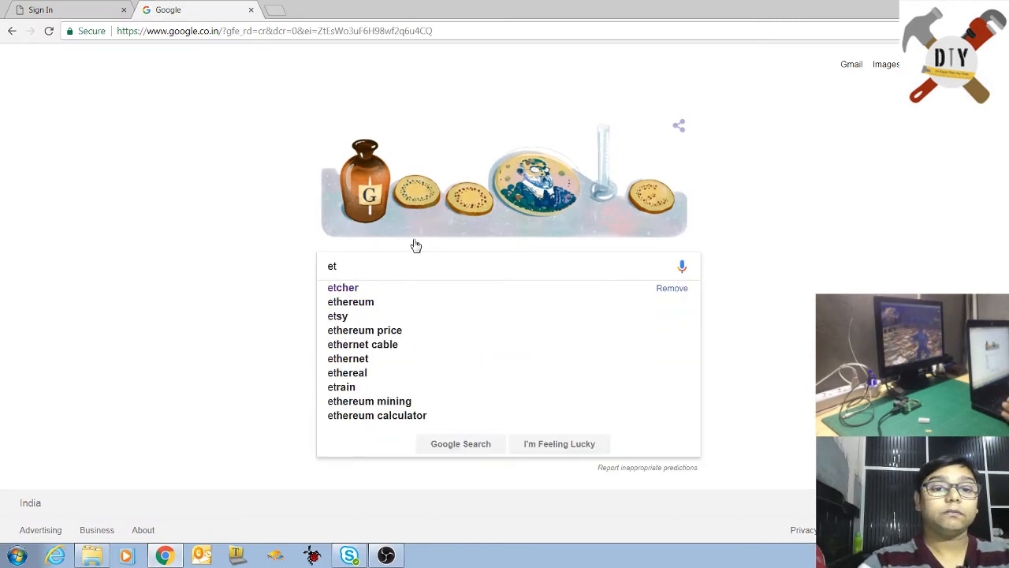
{"action": "left_click", "coordinate": [343, 287]}
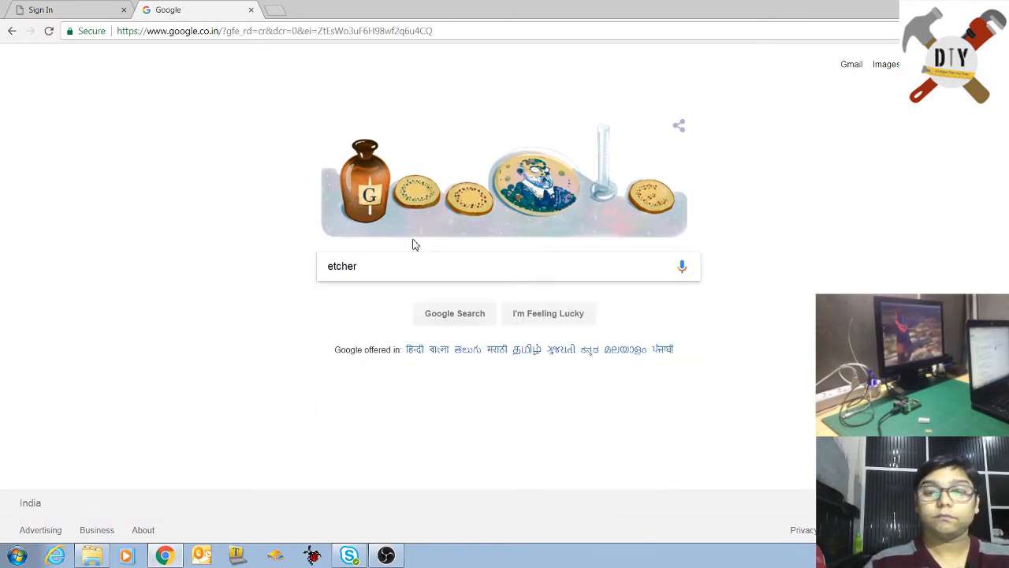
{"action": "left_click", "coordinate": [454, 313]}
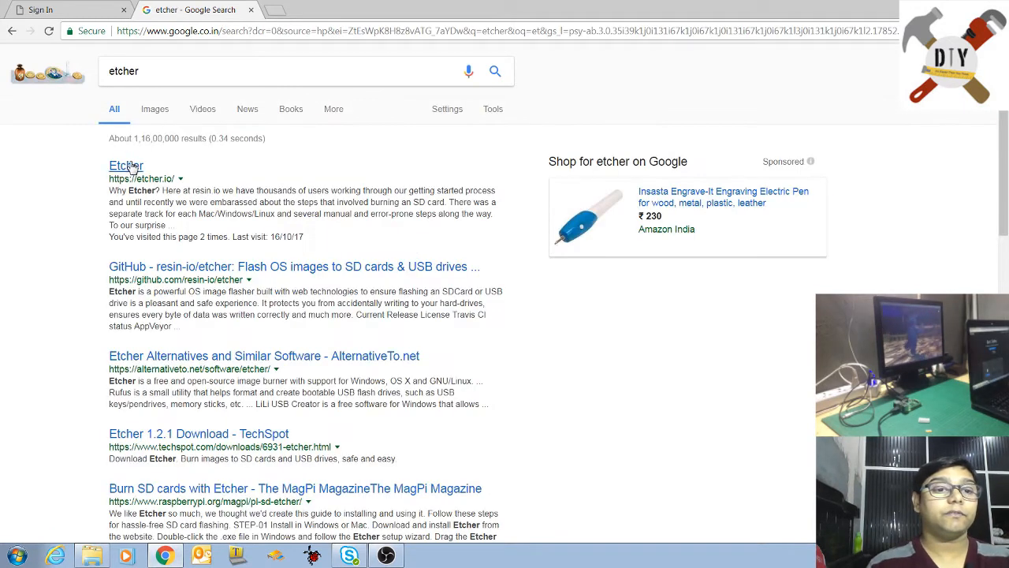
{"action": "left_click", "coordinate": [126, 166]}
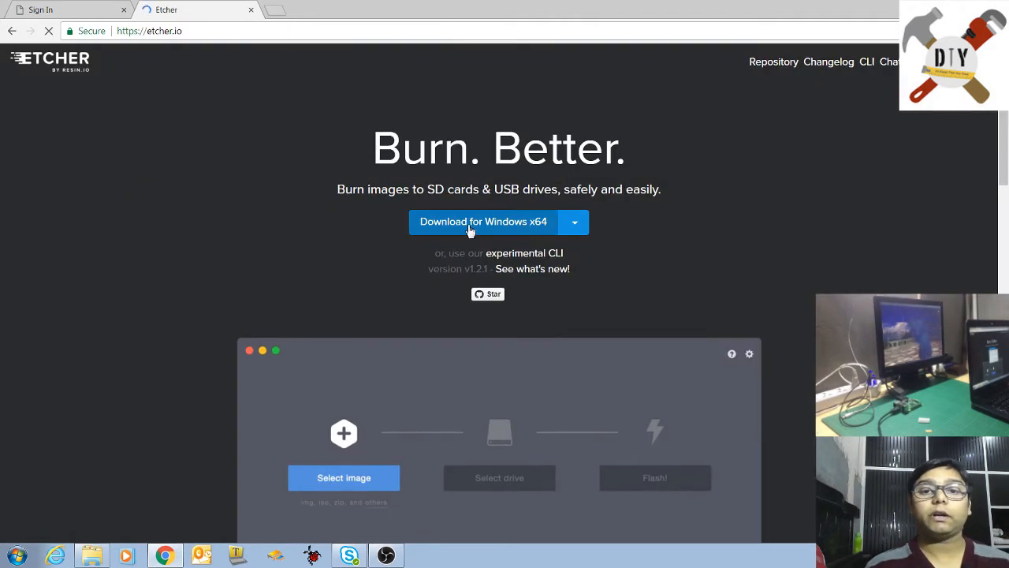
{"action": "left_click", "coordinate": [574, 222]}
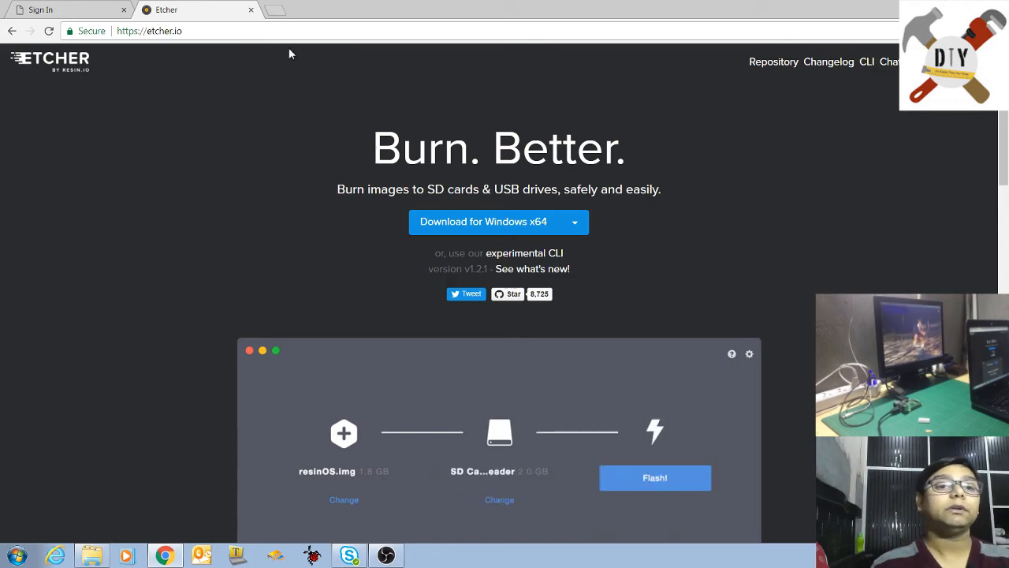
- Close the Chrome window on etcher.io and launch SD Card Formatter from the desktop
{"action": "left_click", "coordinate": [63, 9]}
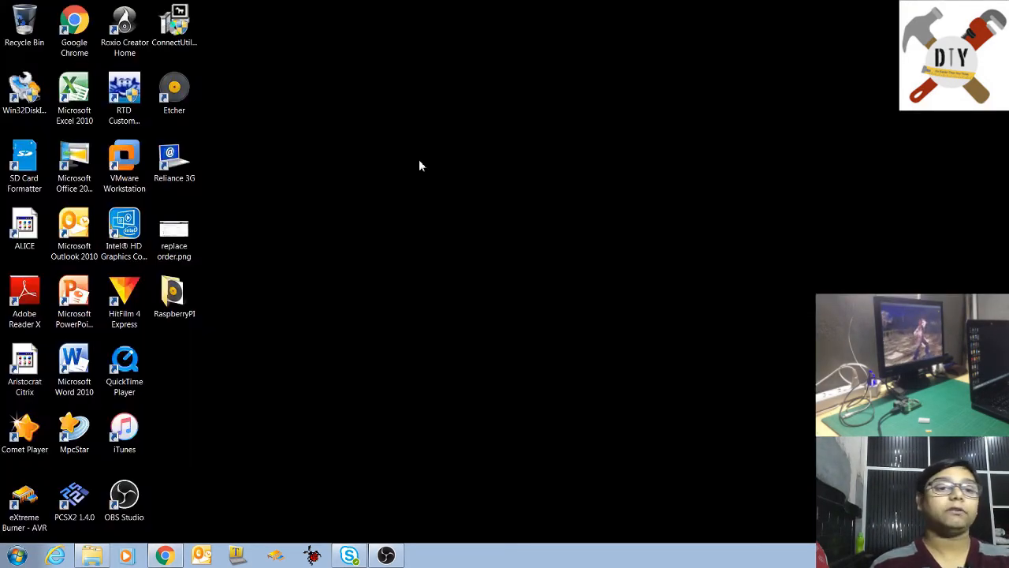
{"action": "left_click", "coordinate": [174, 91]}
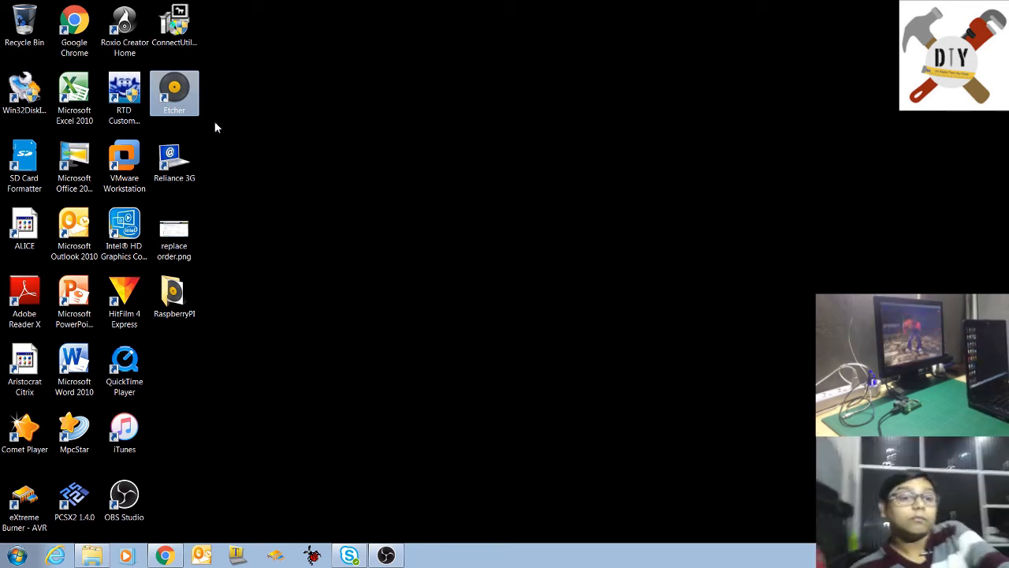
{"action": "left_click", "coordinate": [25, 161]}
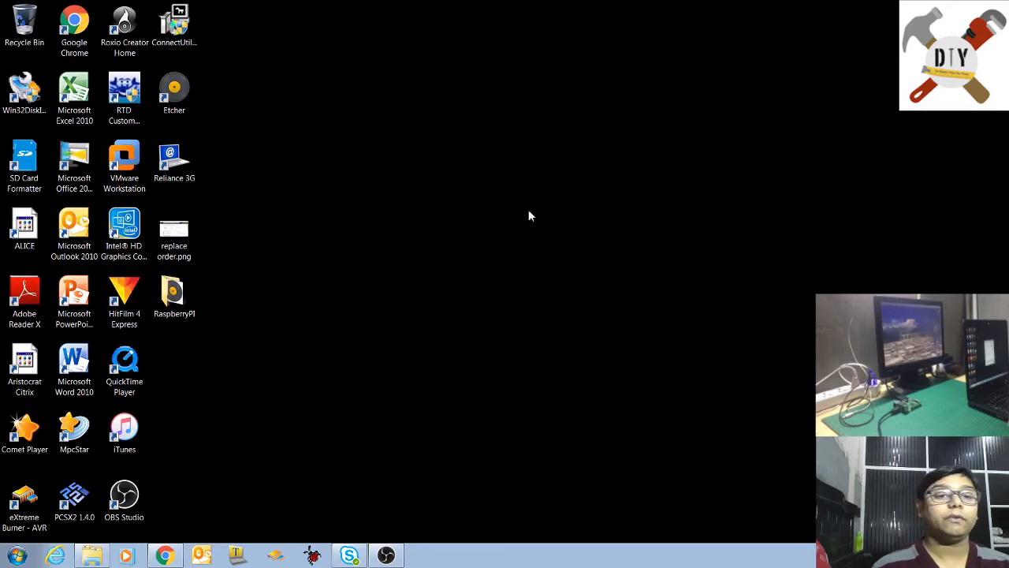
{"action": "double_click", "coordinate": [24, 158]}
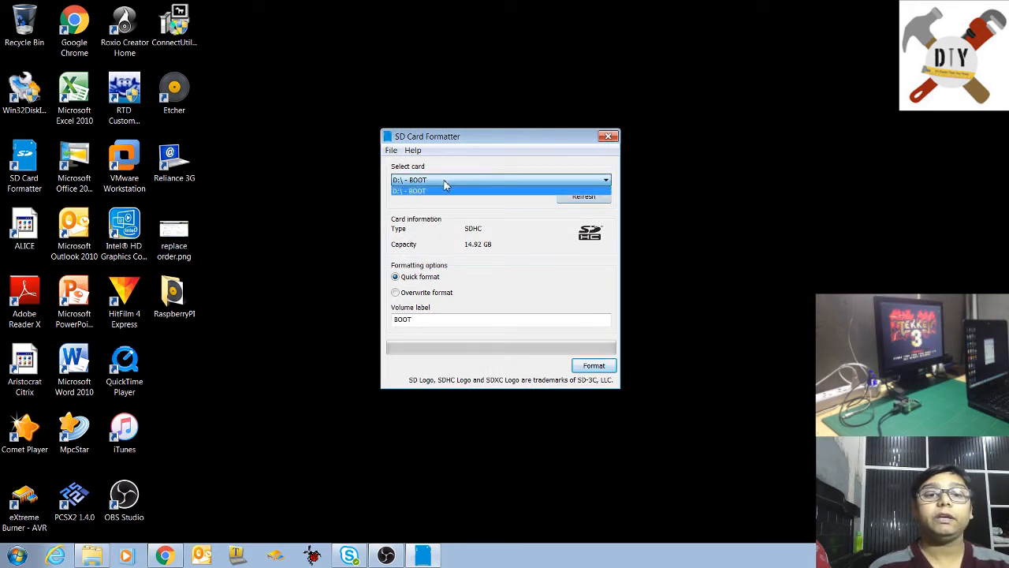
- Quick-format card D:\ BOOT as FAT32, then open the empty BOOT drive
{"action": "left_click", "coordinate": [408, 190]}
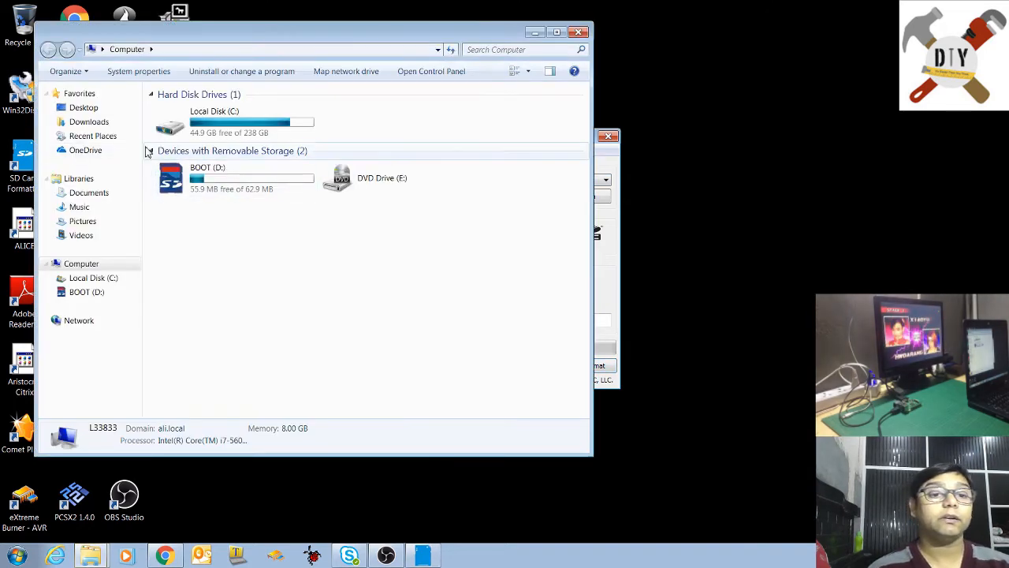
{"action": "left_click", "coordinate": [234, 177]}
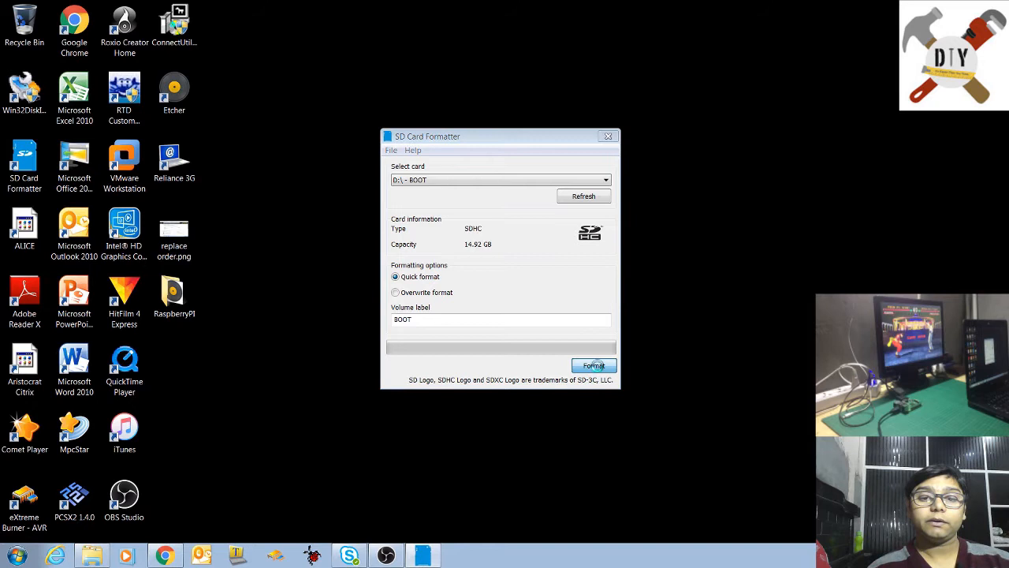
{"action": "left_click", "coordinate": [594, 365]}
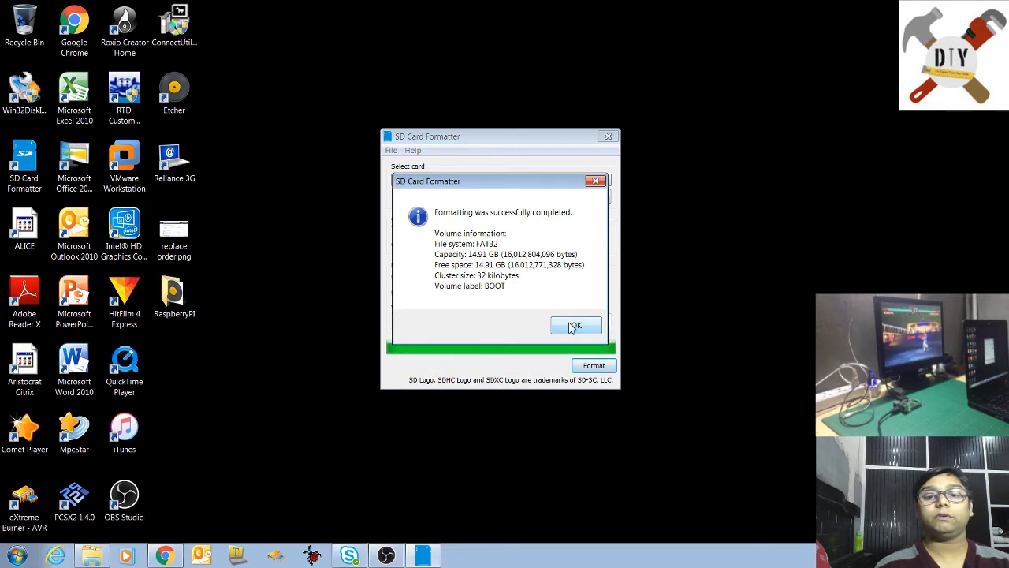
{"action": "left_click", "coordinate": [575, 325]}
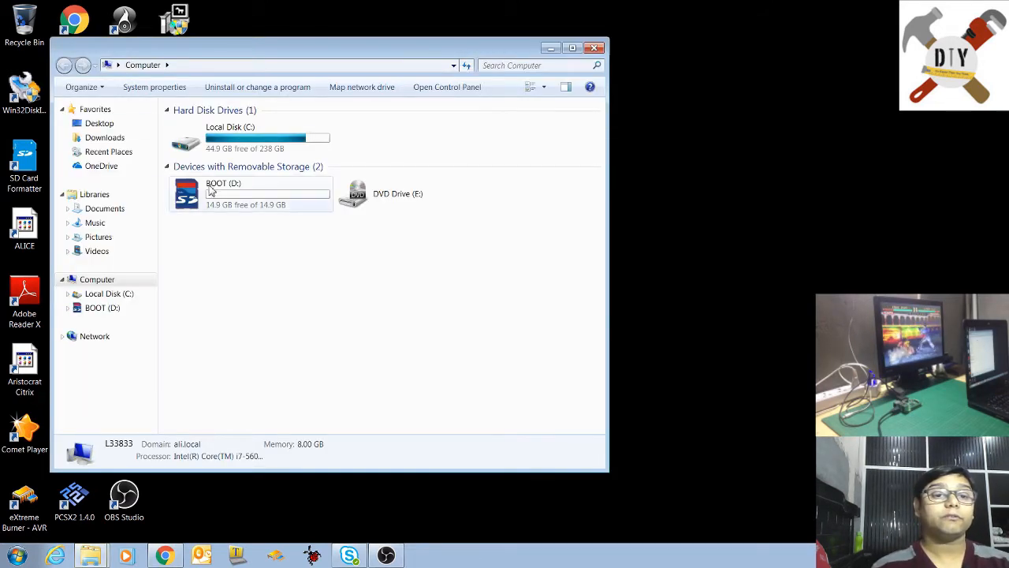
{"action": "double_click", "coordinate": [223, 193]}
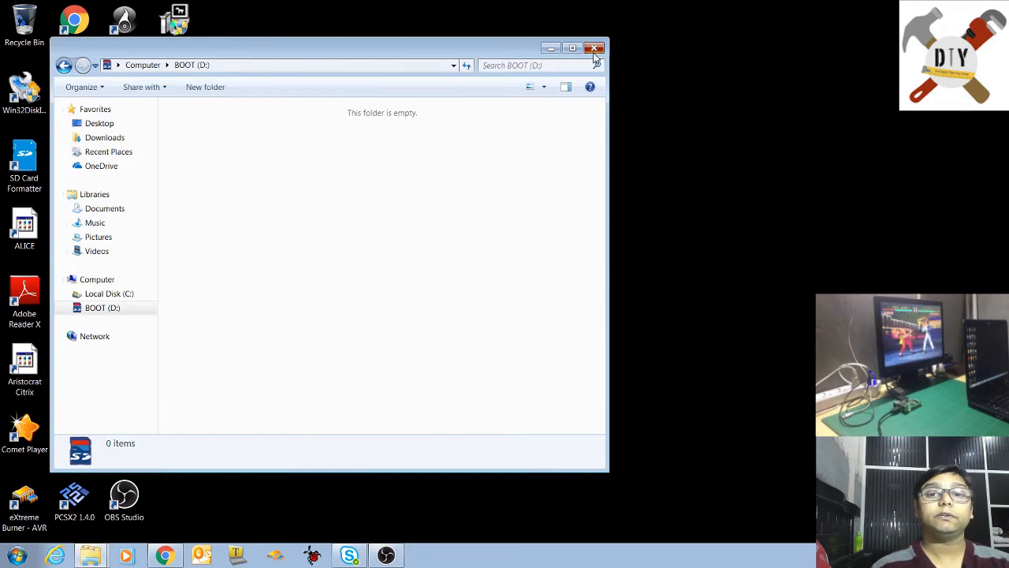
- Close the BOOT (D:) Explorer window and launch Etcher from the desktop
{"action": "left_click", "coordinate": [595, 48]}
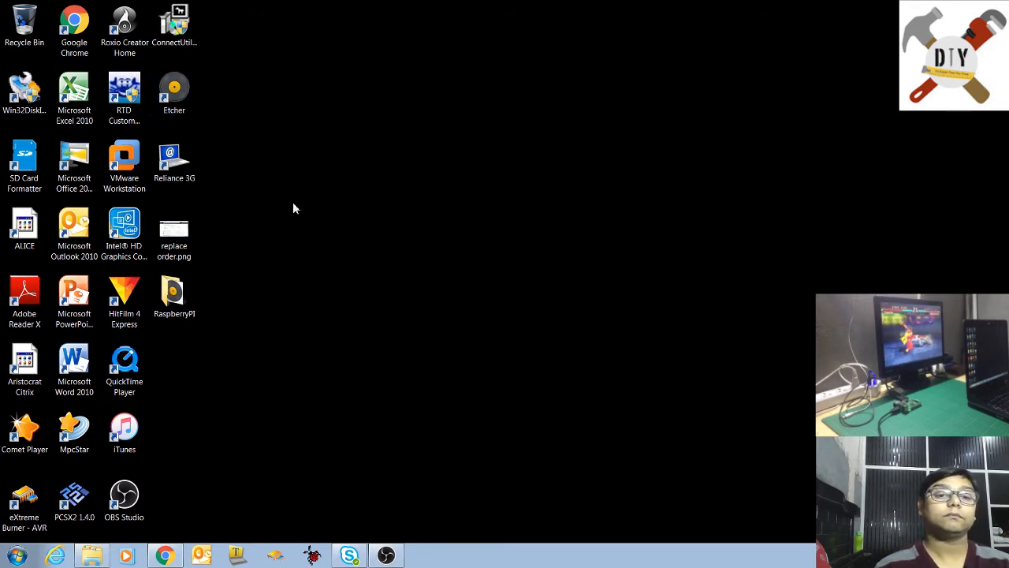
{"action": "mouse_move", "coordinate": [314, 244]}
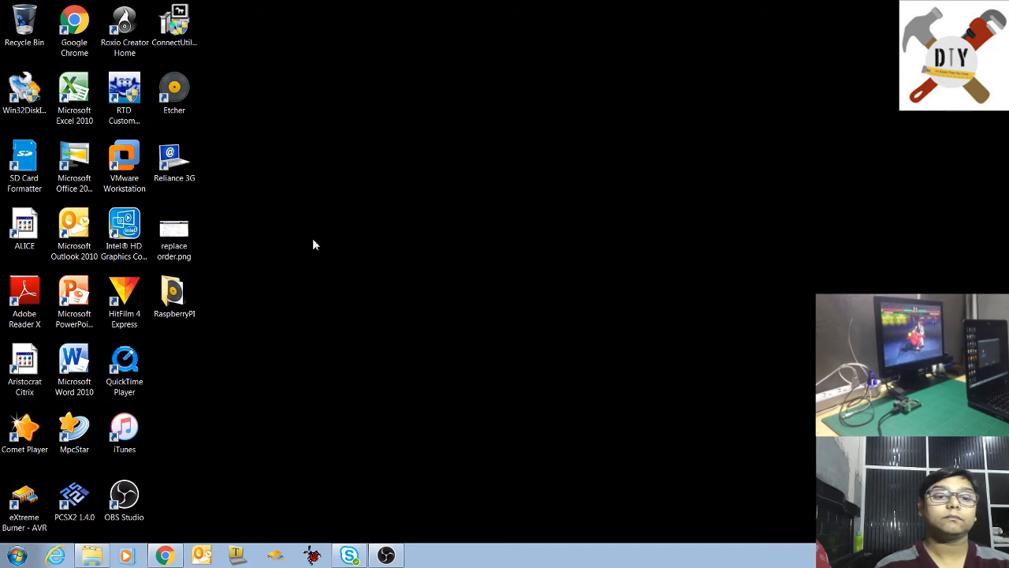
{"action": "double_click", "coordinate": [173, 86]}
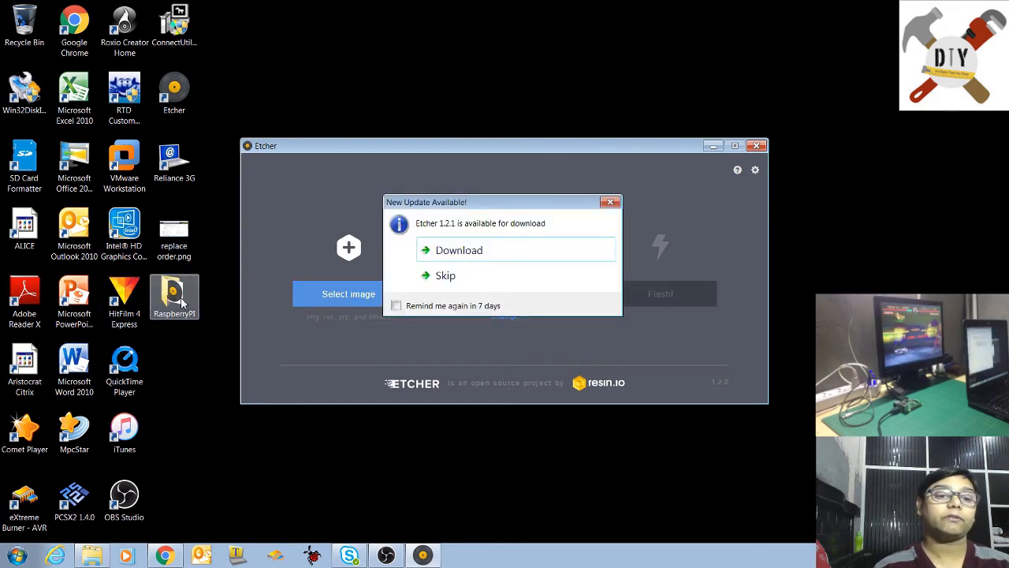
- Skip the 1.2.1 update and select the 2017-09 Raspbian Stretch .img file
{"action": "double_click", "coordinate": [173, 296]}
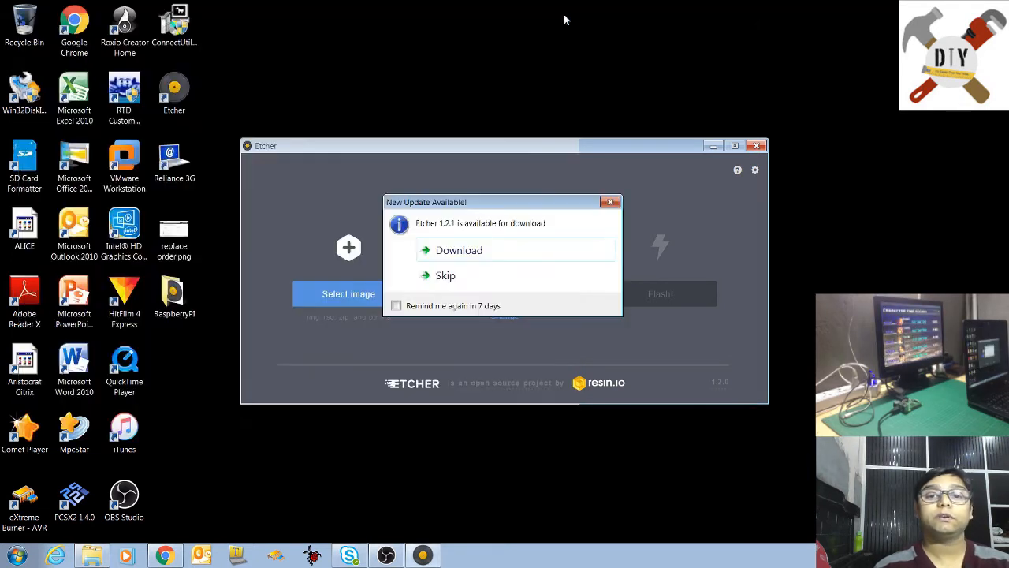
{"action": "mouse_move", "coordinate": [485, 275]}
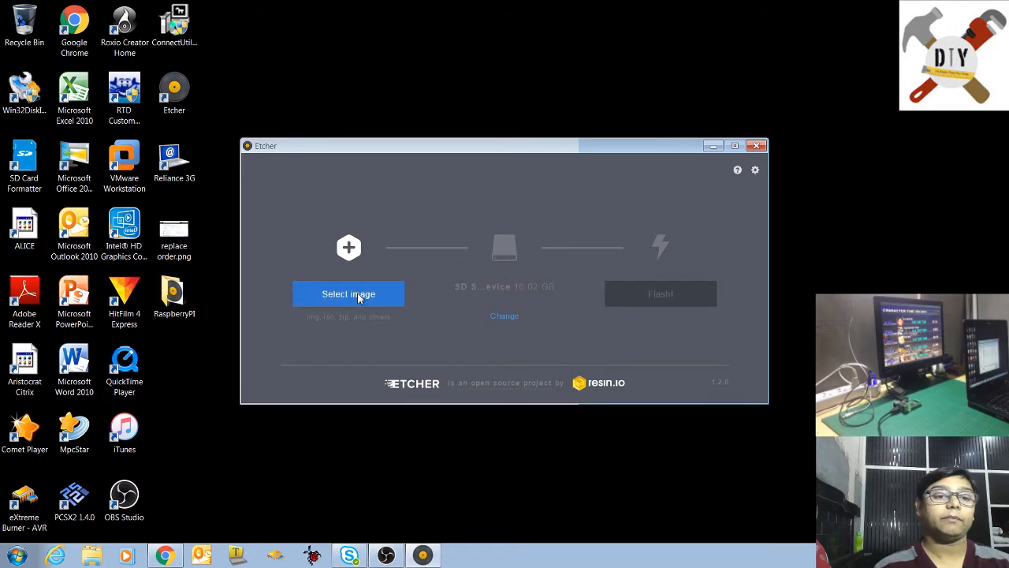
{"action": "left_click", "coordinate": [348, 294]}
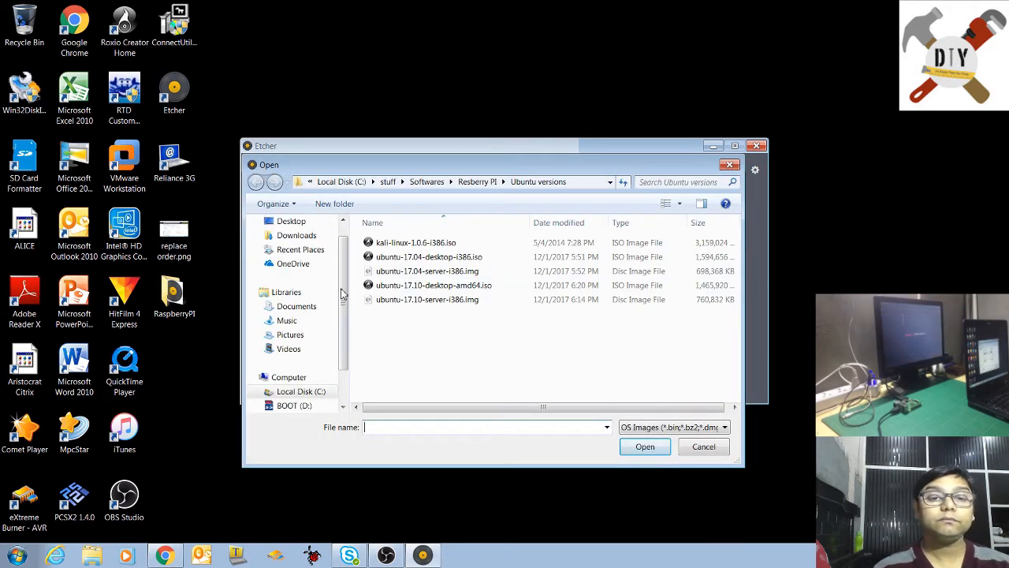
{"action": "left_click", "coordinate": [291, 220]}
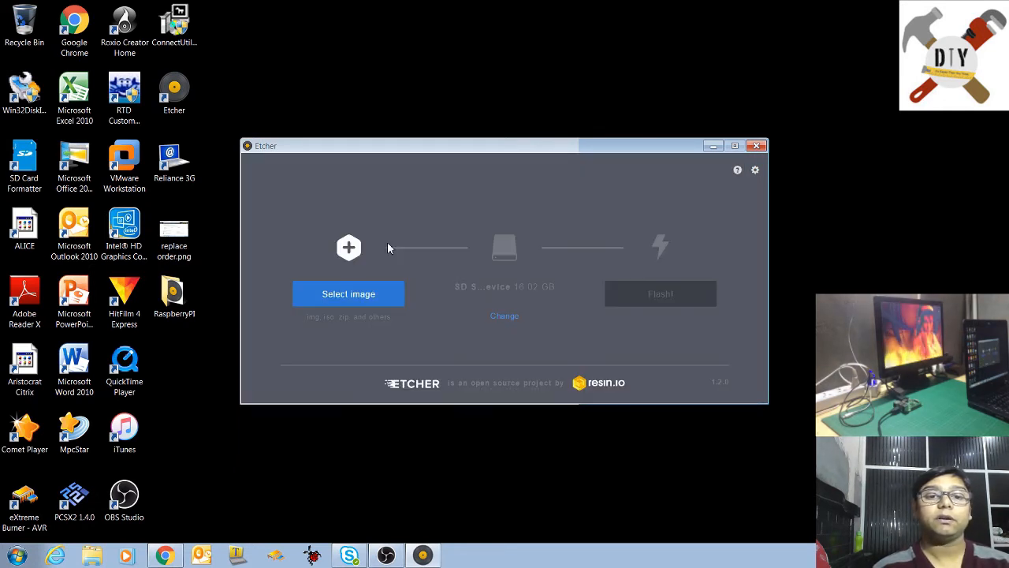
{"action": "left_click", "coordinate": [349, 294]}
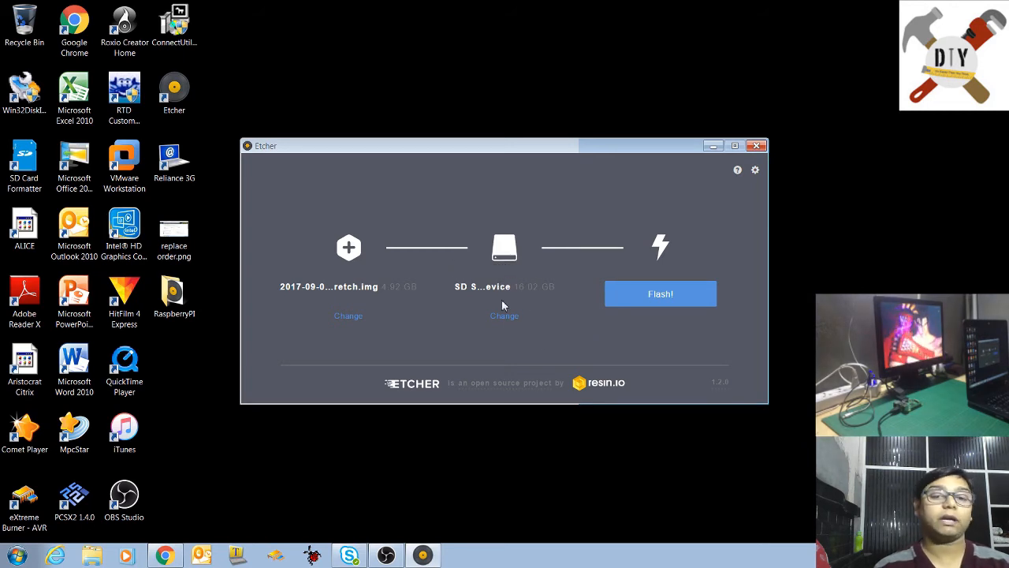
{"action": "mouse_move", "coordinate": [592, 373]}
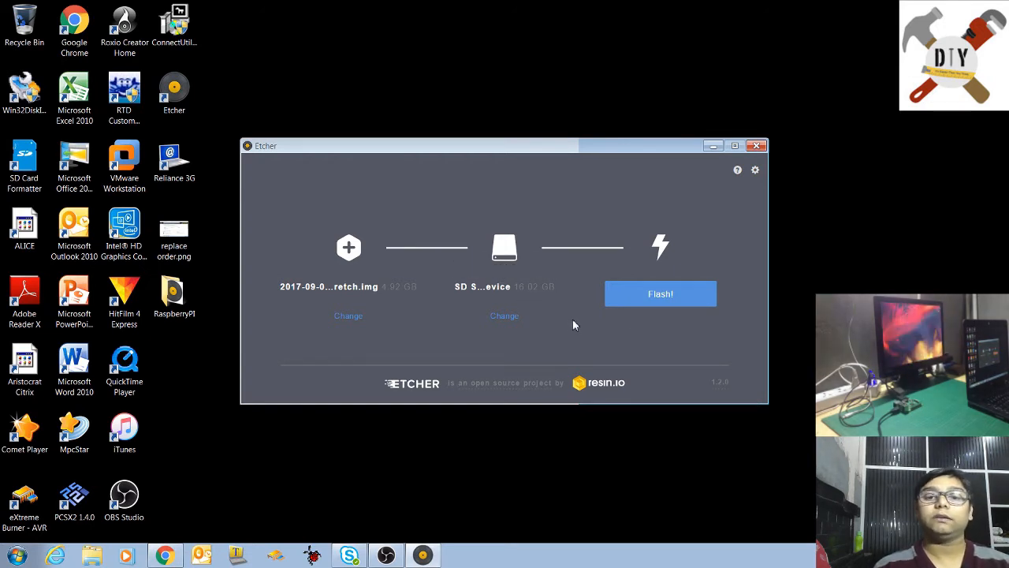
- Flash the Stretch image to the SD card and close Etcher after Flash Complete
{"action": "left_click", "coordinate": [660, 294]}
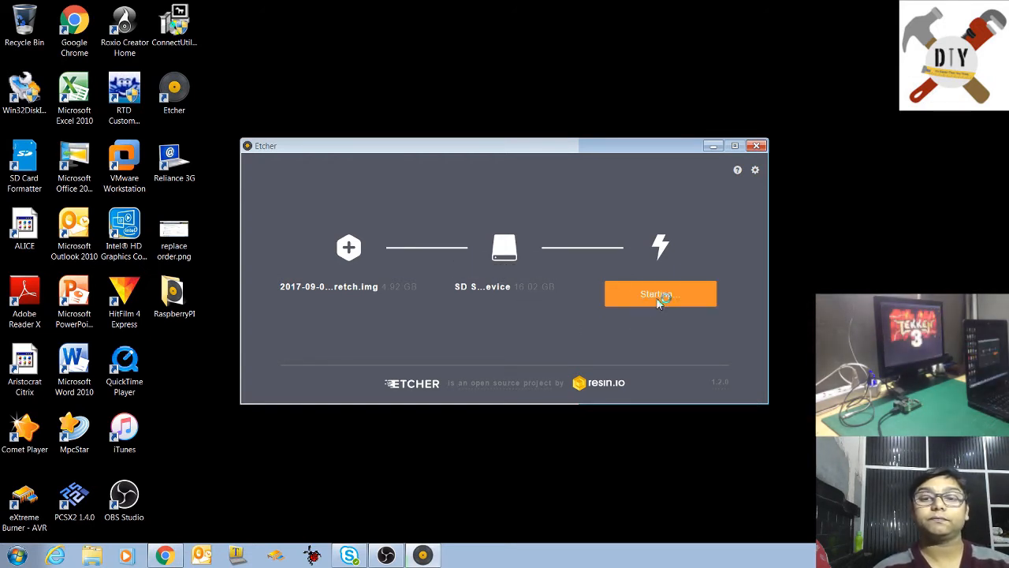
{"action": "left_click", "coordinate": [660, 293]}
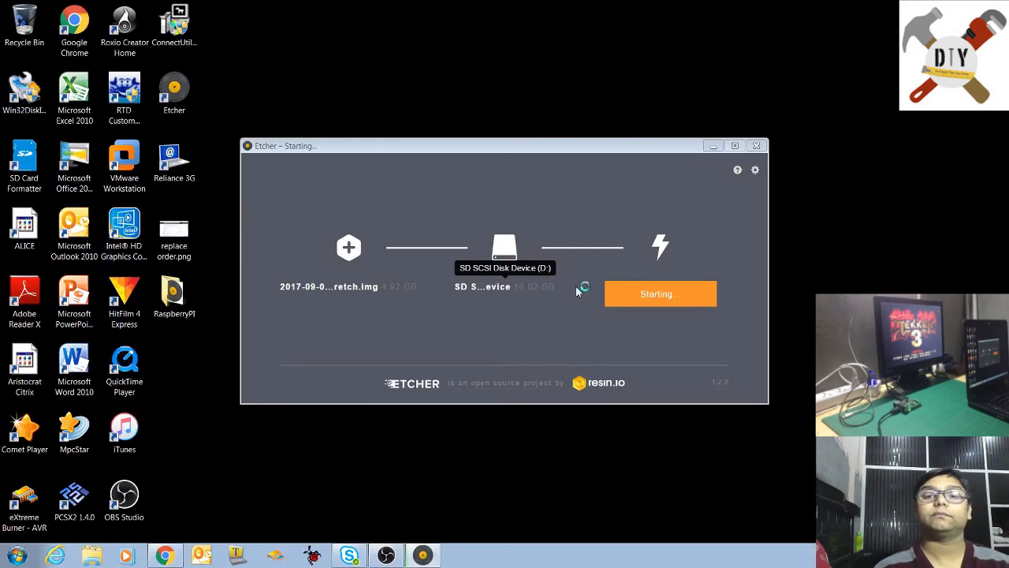
{"action": "mouse_move", "coordinate": [666, 338]}
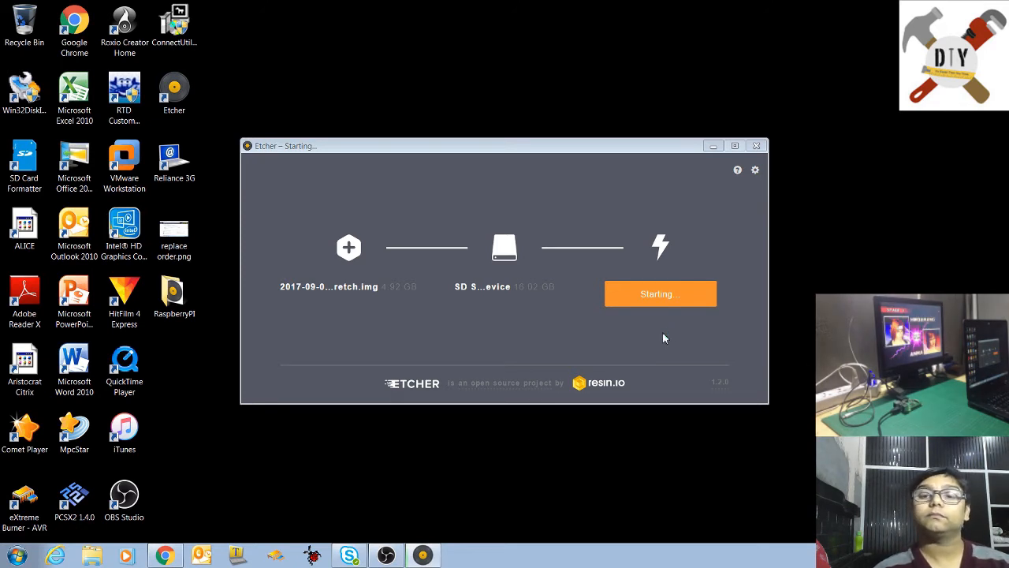
{"action": "mouse_move", "coordinate": [629, 335]}
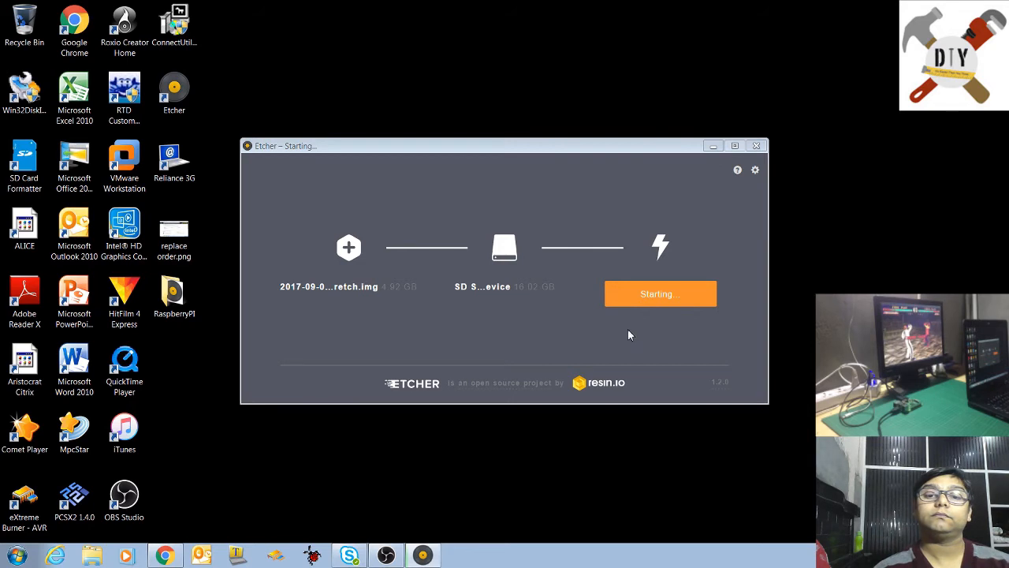
{"action": "mouse_move", "coordinate": [595, 326]}
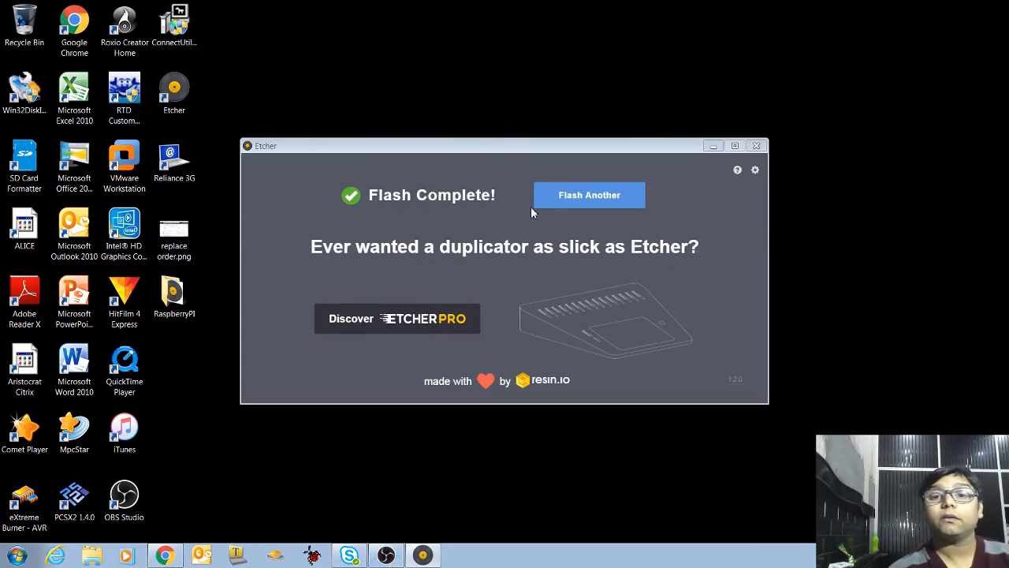
{"action": "left_click", "coordinate": [756, 146]}
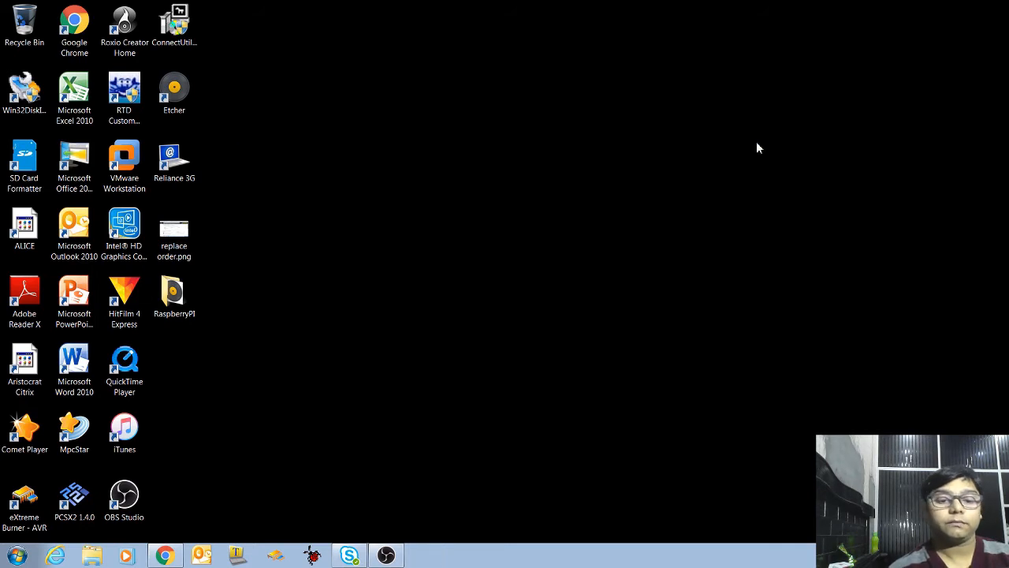